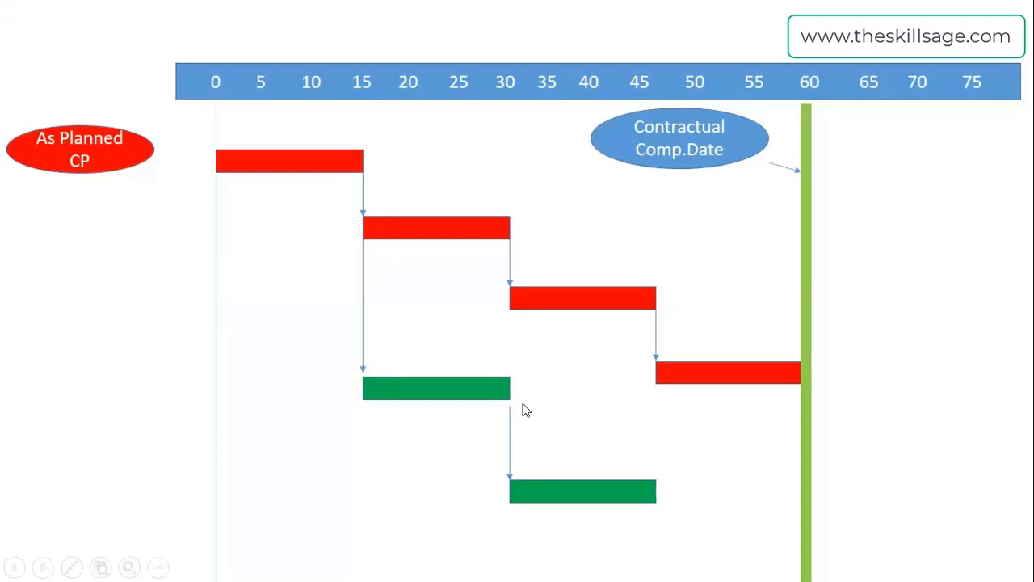
mouse_move(434, 261)
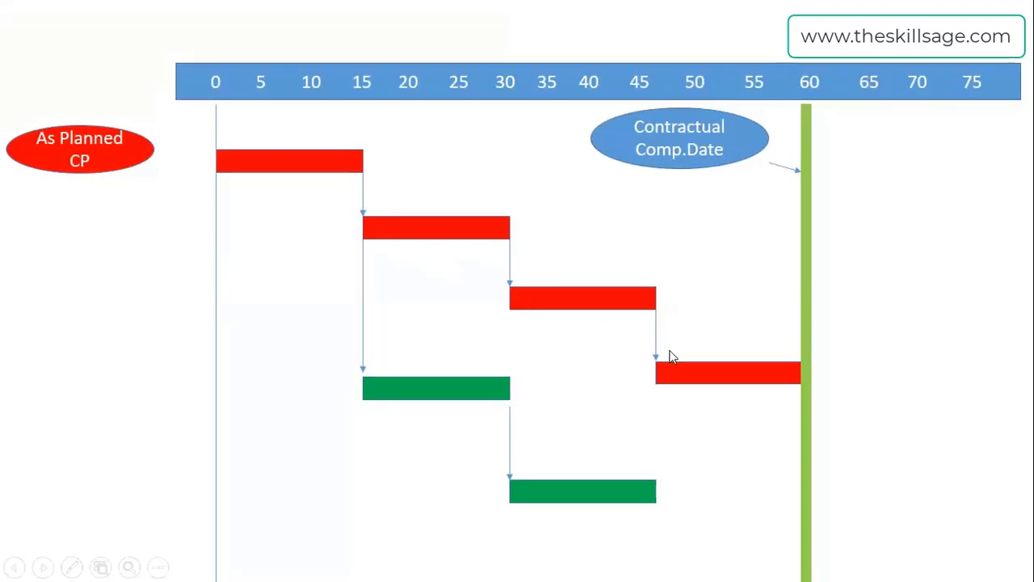
mouse_move(810, 277)
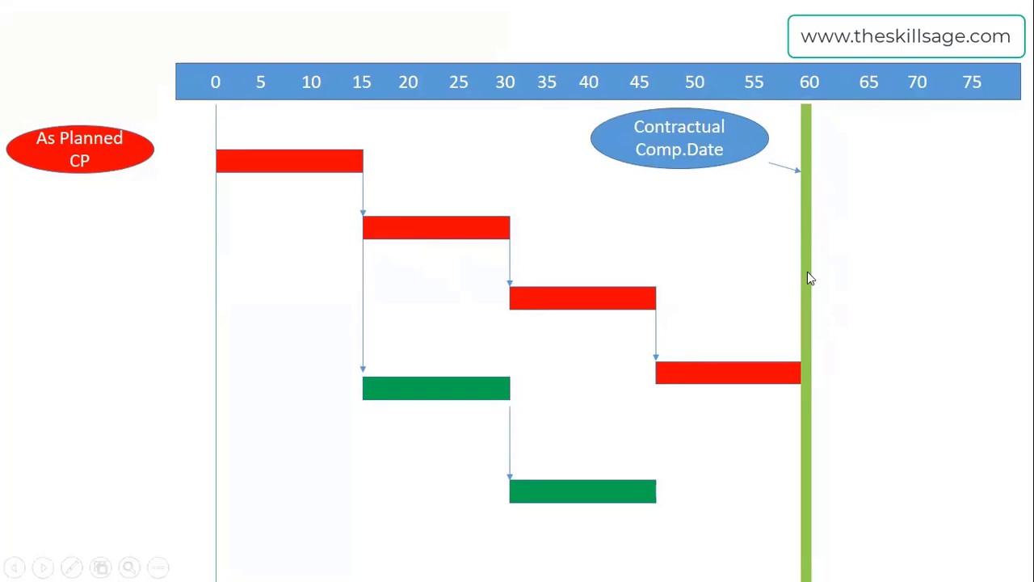
mouse_move(397, 386)
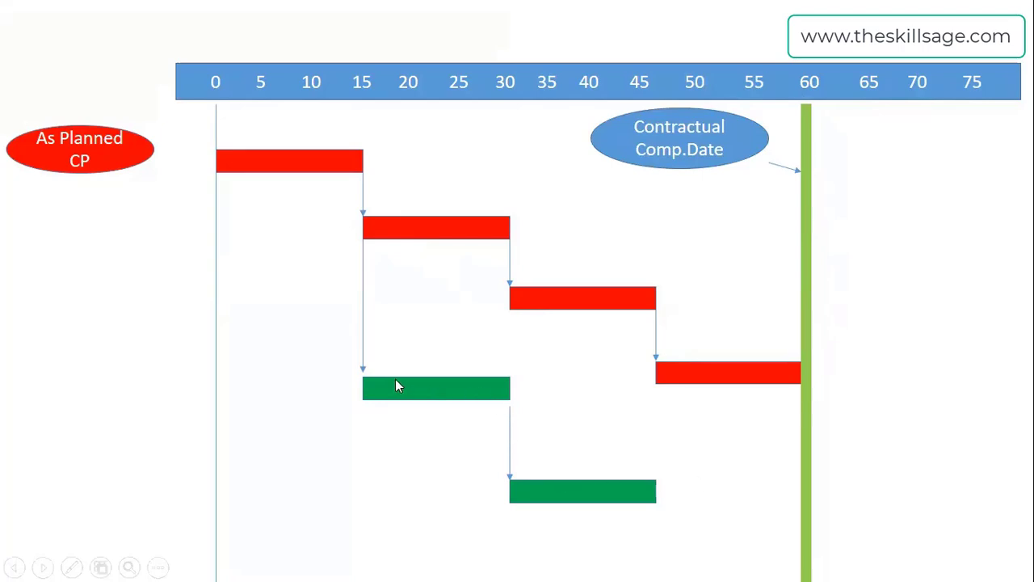
mouse_move(264, 200)
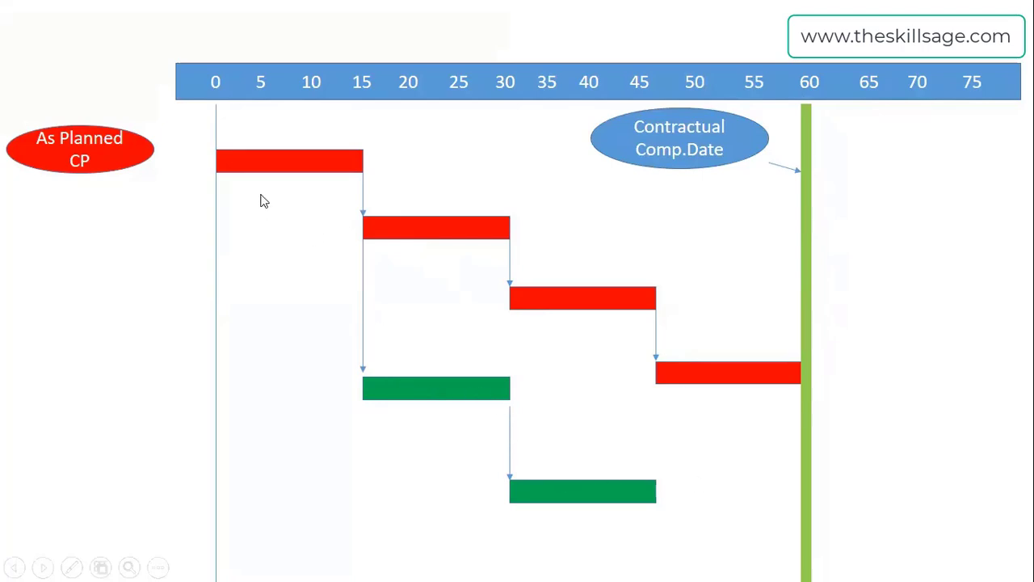
mouse_move(596, 328)
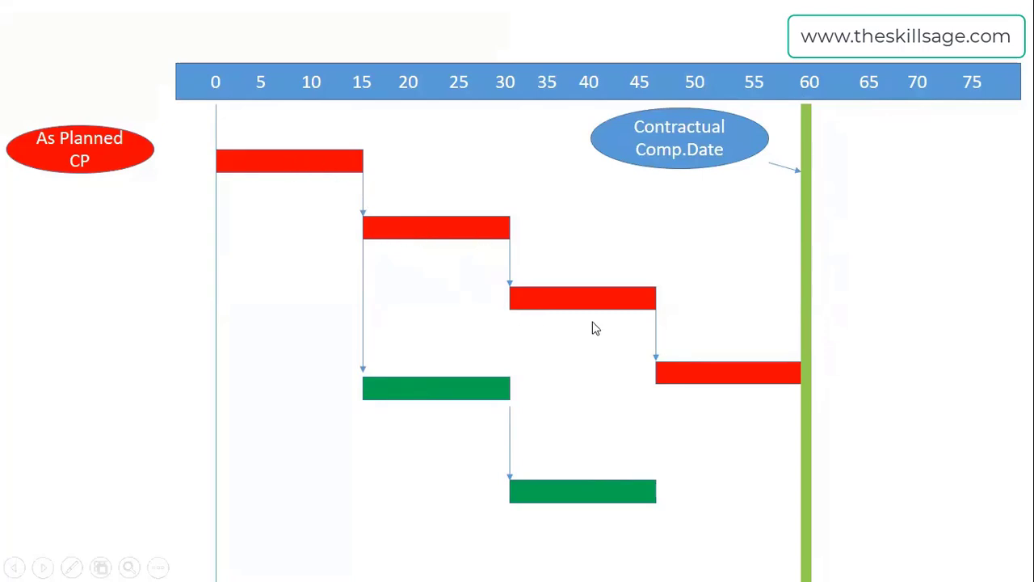
mouse_move(779, 388)
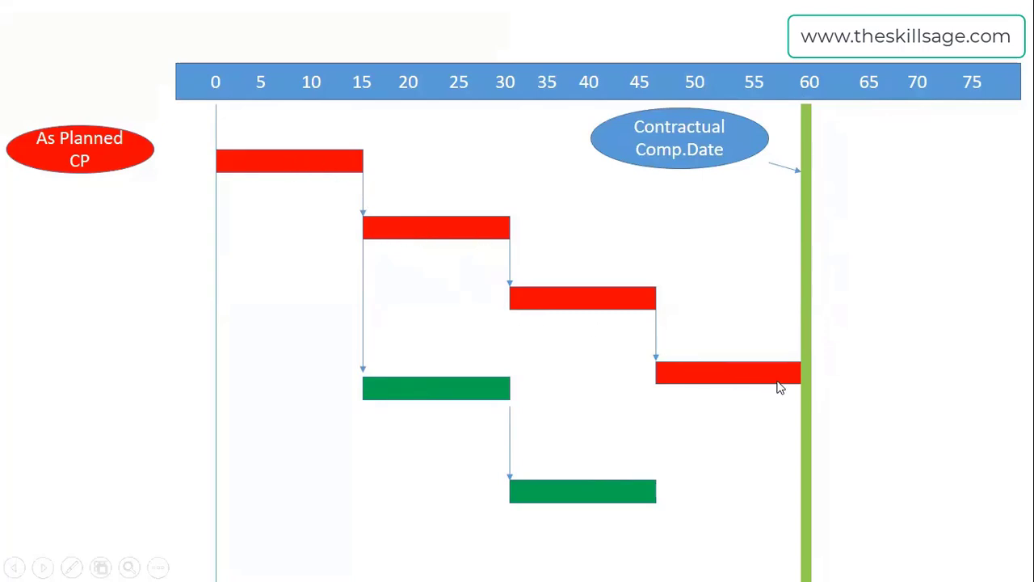
mouse_move(729, 384)
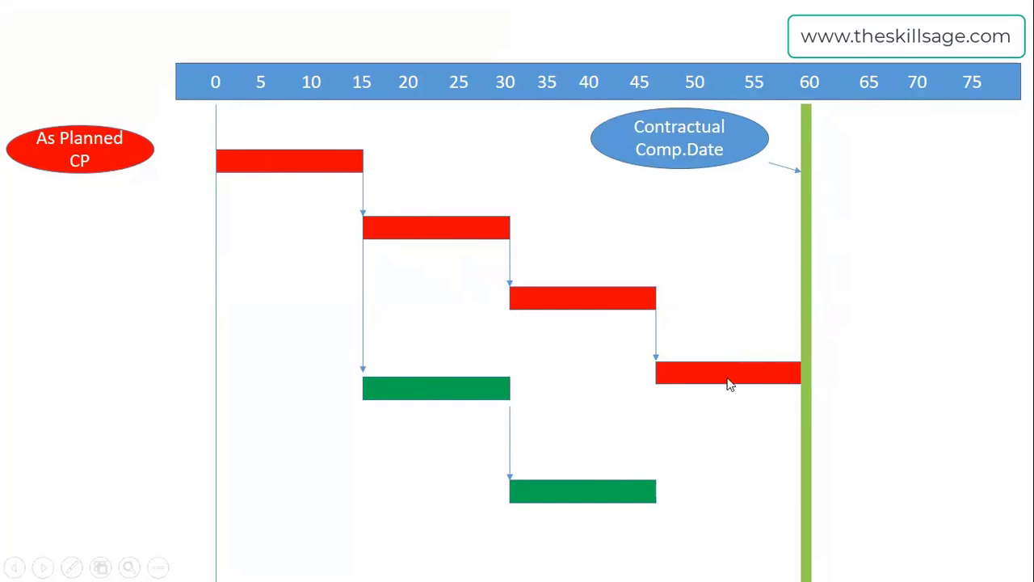
mouse_move(539, 410)
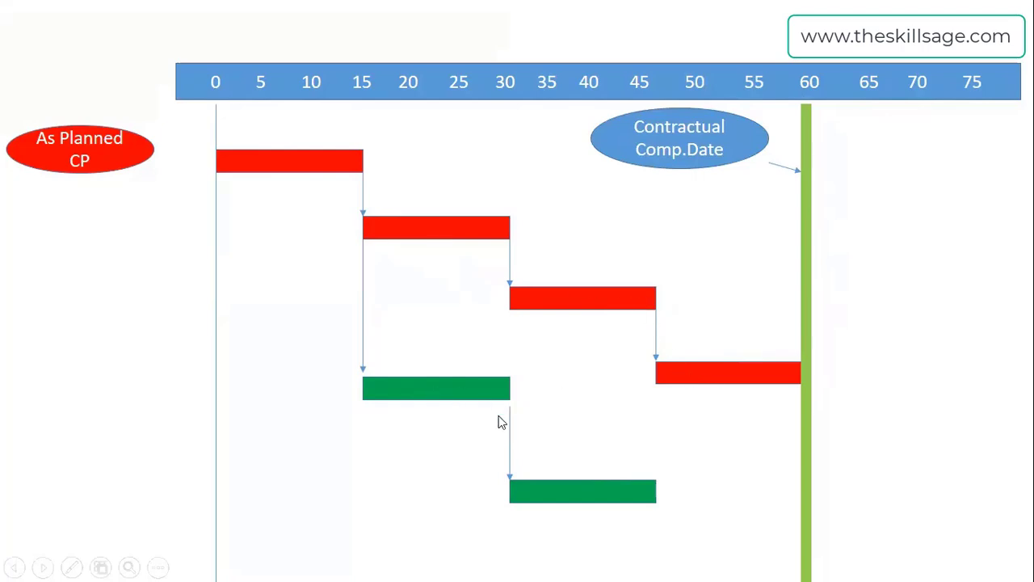
mouse_move(513, 480)
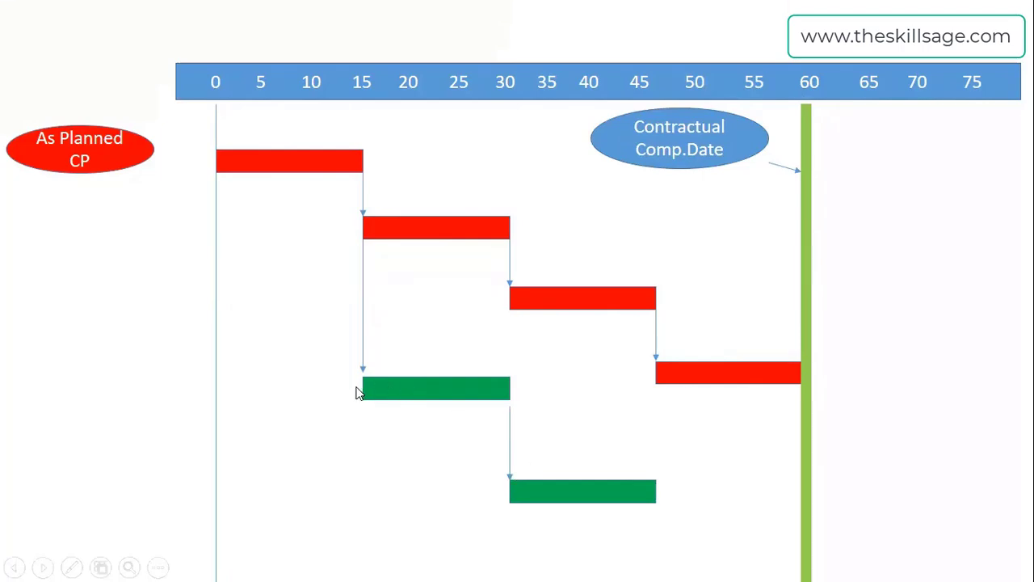
mouse_move(658, 476)
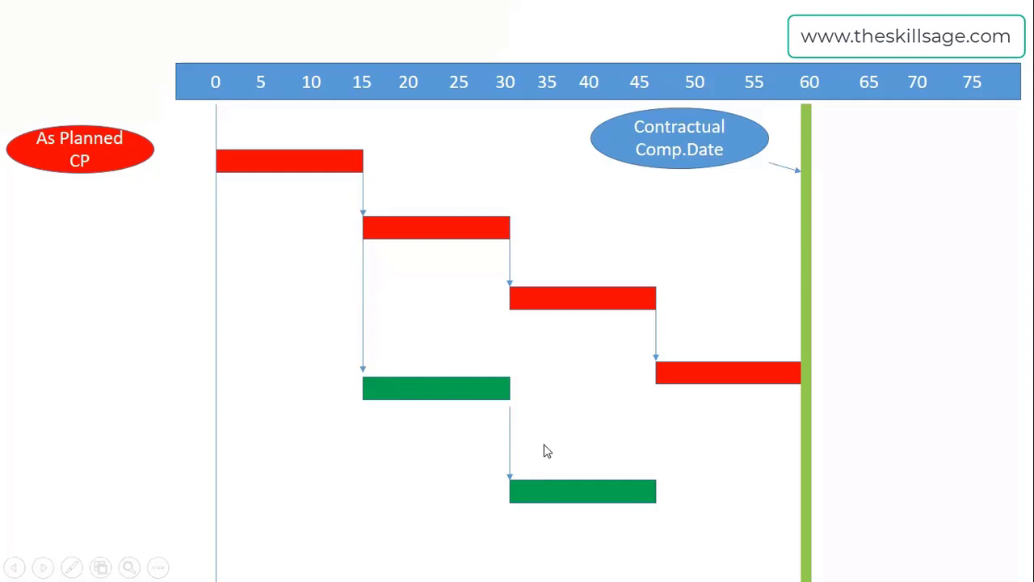
mouse_move(523, 482)
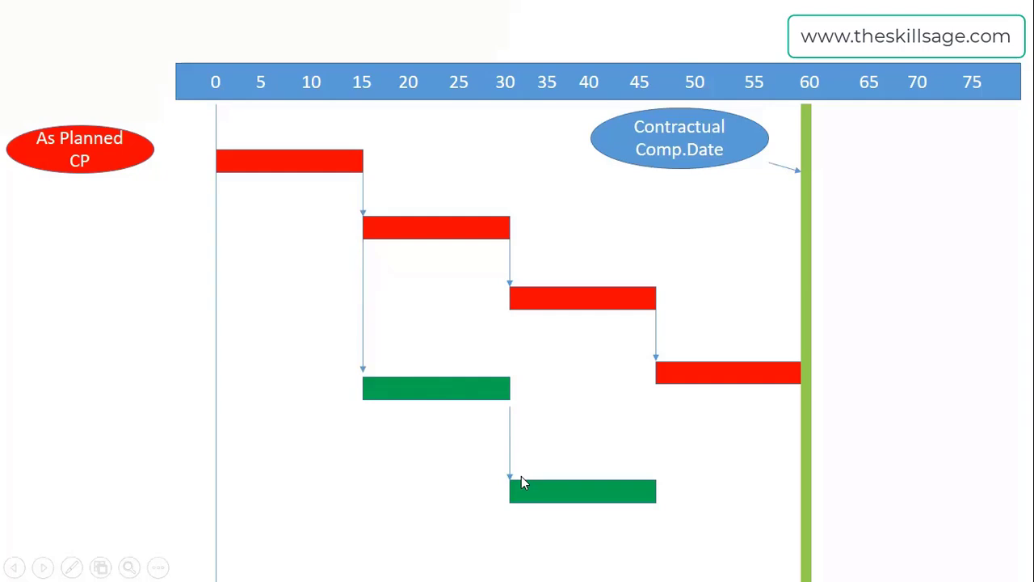
mouse_move(458, 388)
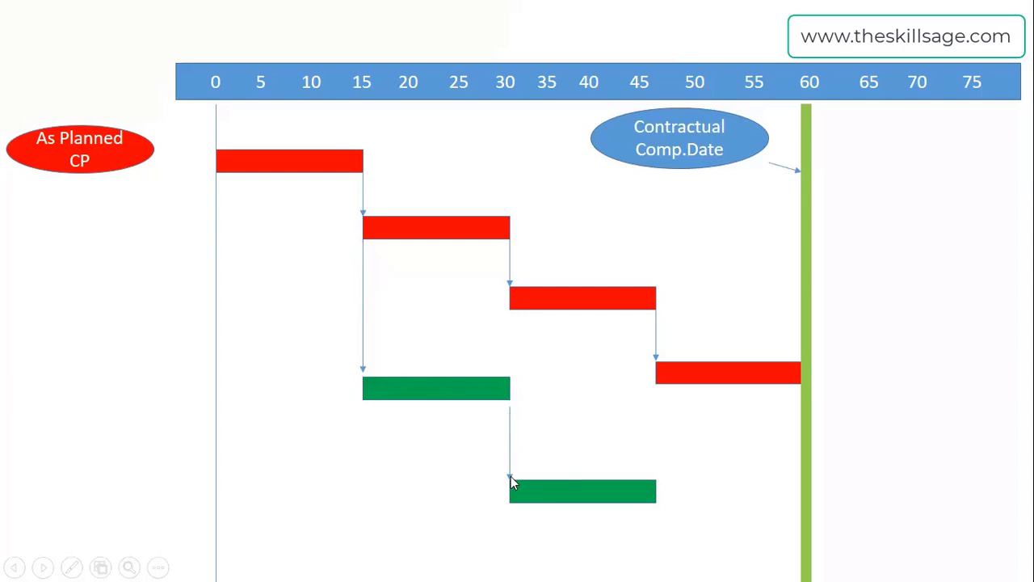
mouse_move(601, 481)
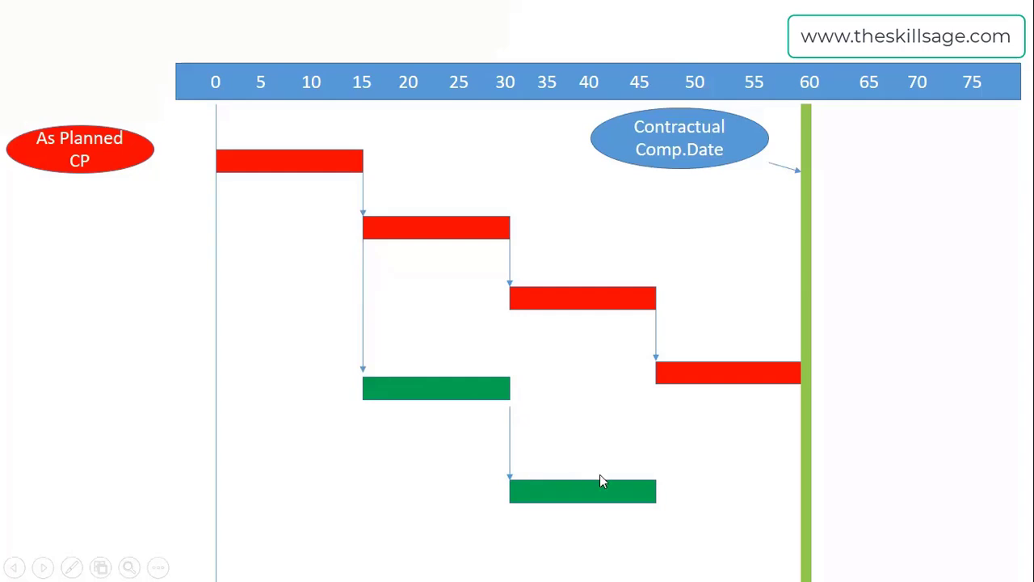
mouse_move(628, 413)
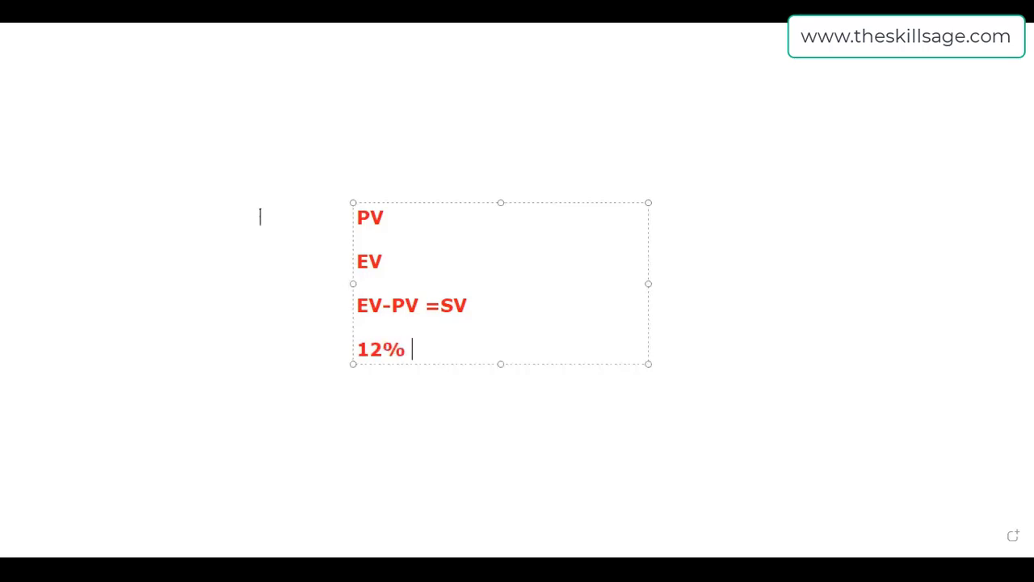
- Type ' - 18% = -6%' after 12% in the red text box
type("- 18% =")
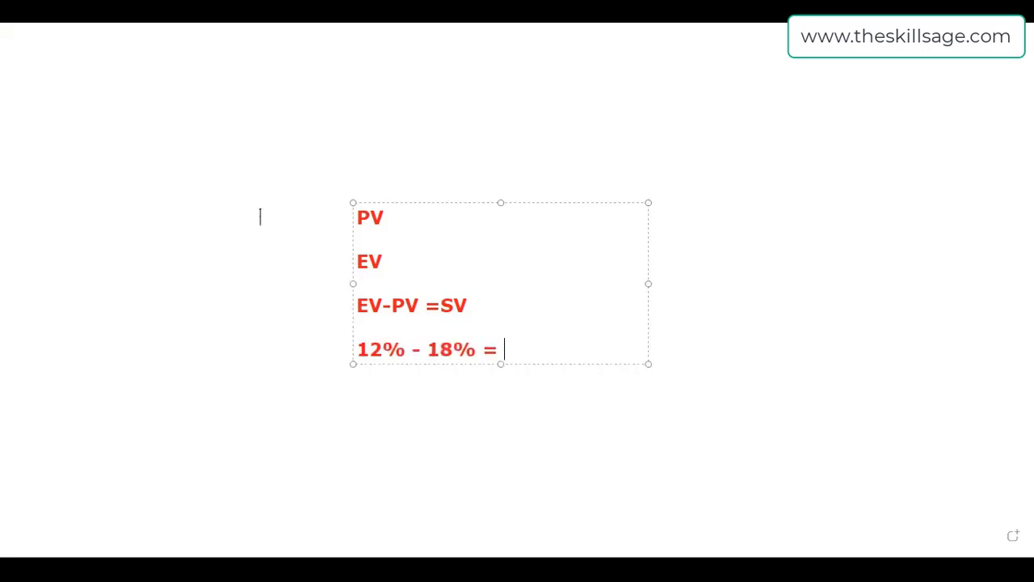
type("-6")
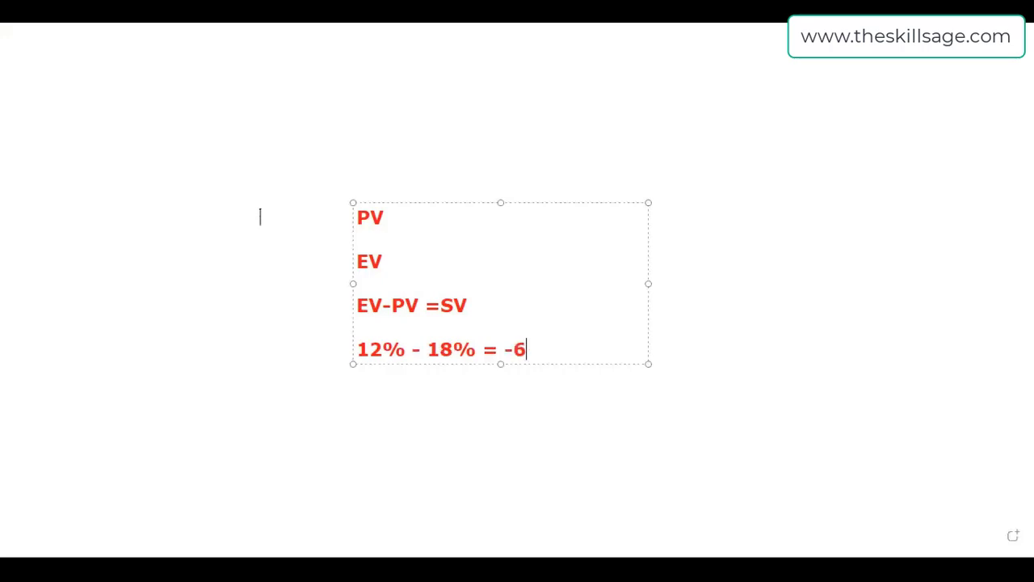
type("%")
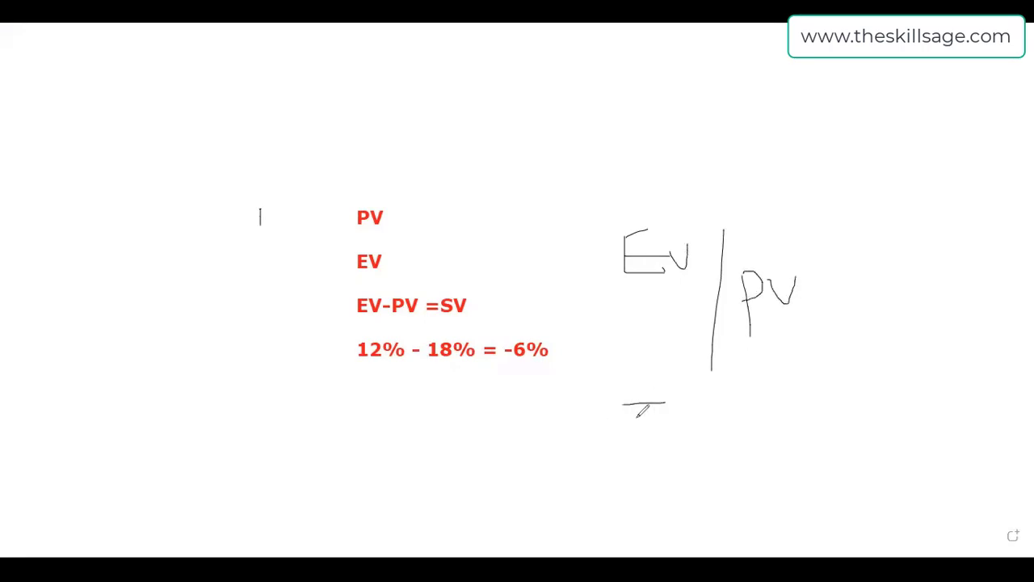
- Hand-write '=1' under the EV/PV ratio and '=.9' to its right
left_click_drag(626, 416, 682, 416)
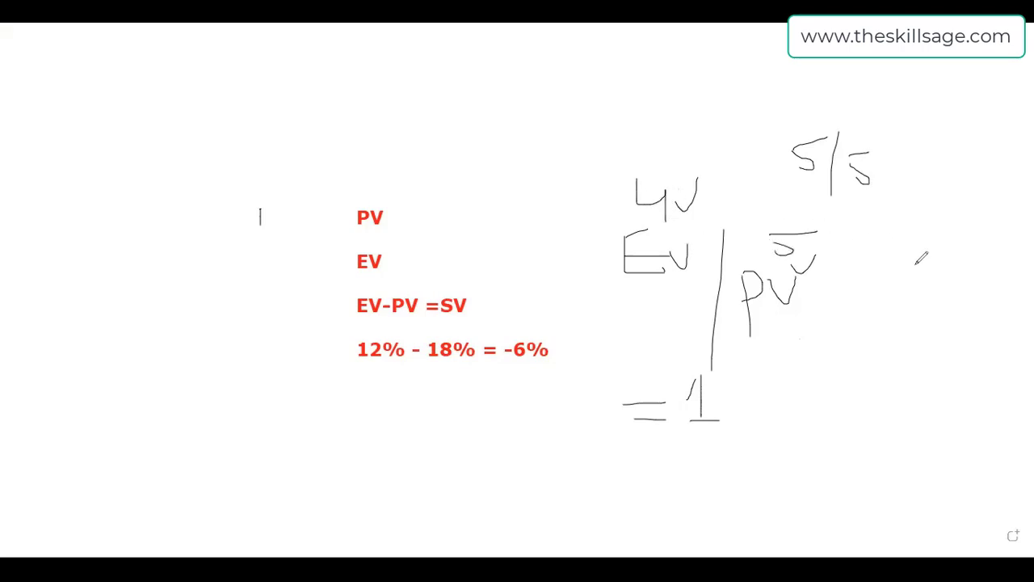
left_click_drag(912, 266, 1009, 242)
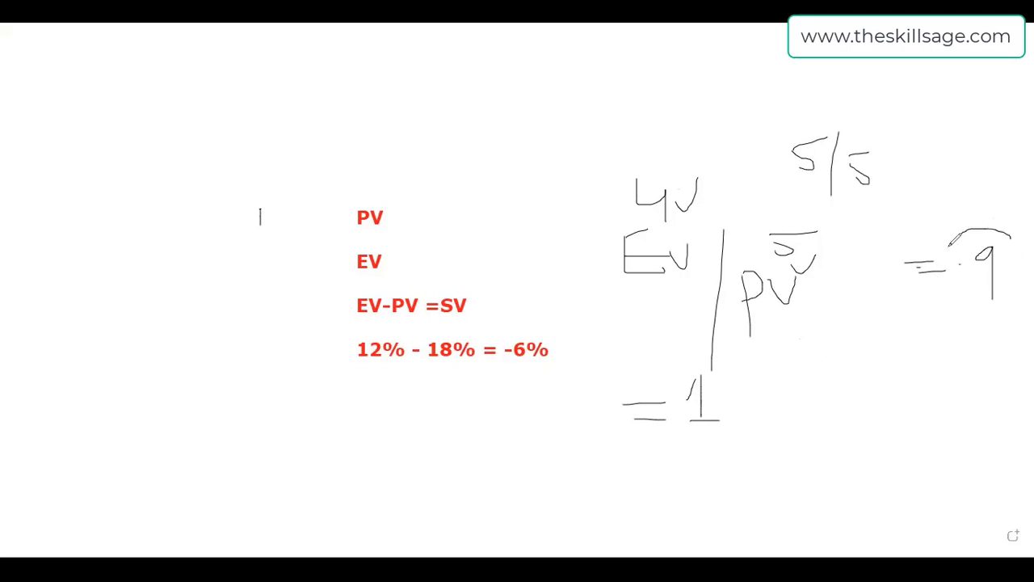